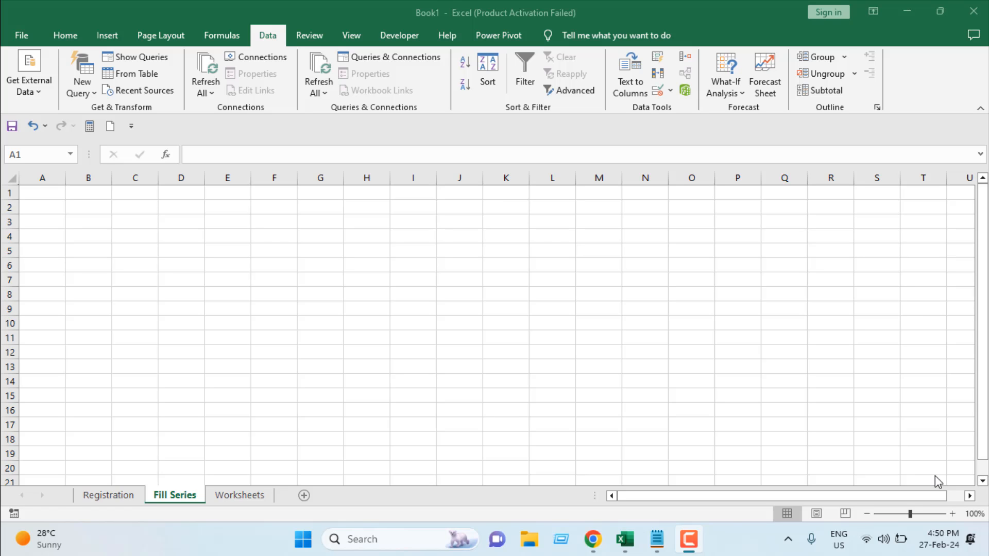
# - Enter the starting value 1 in cell A2, then select cell C2
pyautogui.click(42, 207)
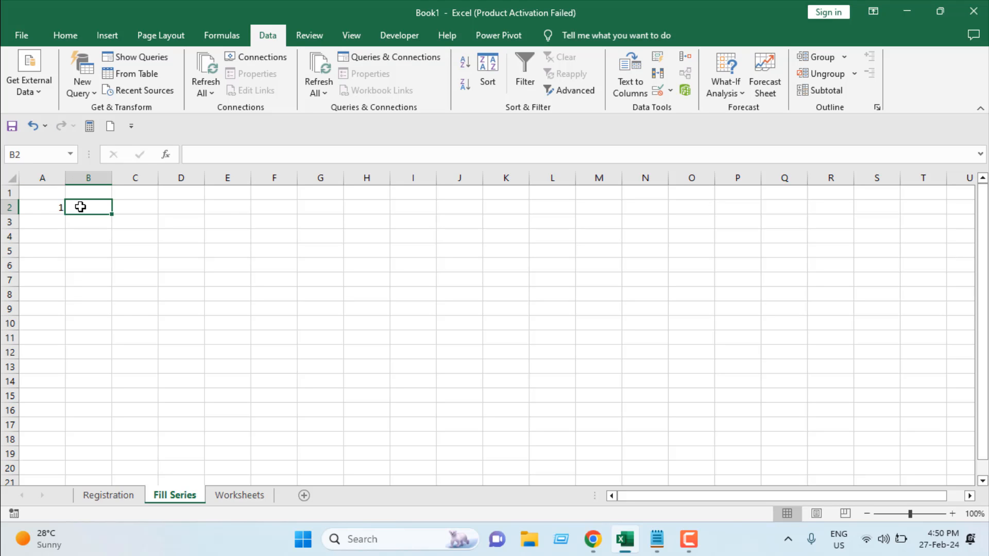
pyautogui.write('1')
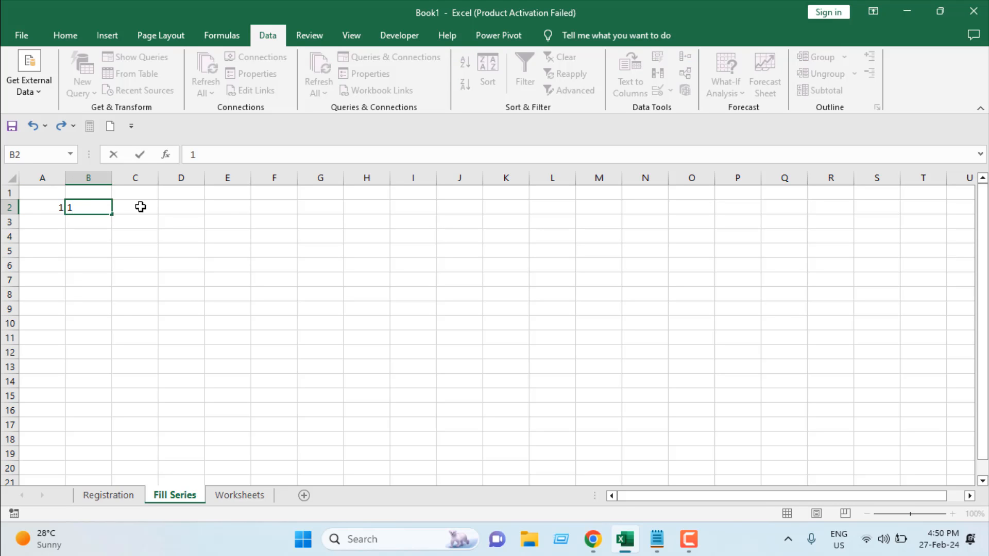
pyautogui.click(135, 207)
pyautogui.write('1')
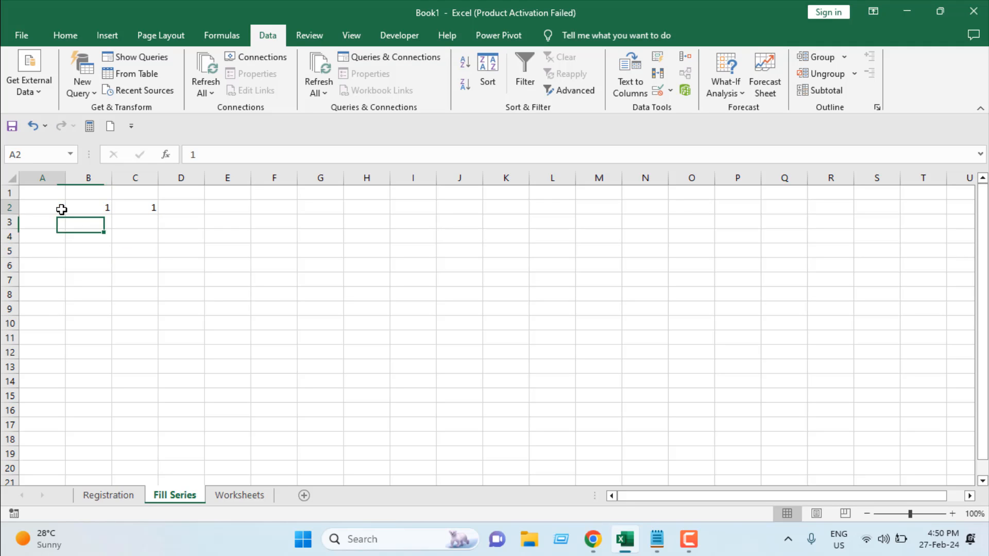
# - Turn column A's repeated 1s into a 1–100 series using Auto Fill Options > Fill Series
pyautogui.scroll(-3)
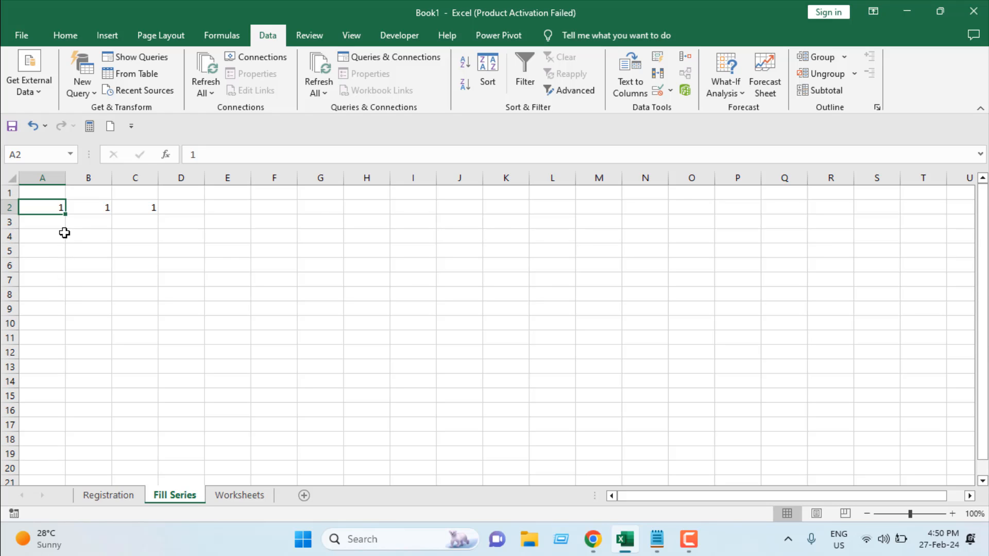
pyautogui.moveTo(46, 208)
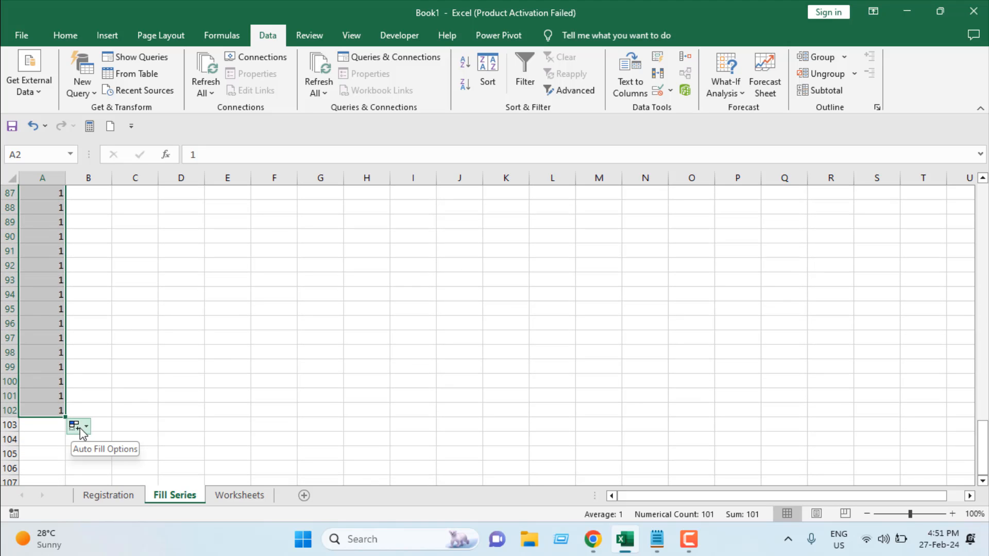
pyautogui.click(87, 427)
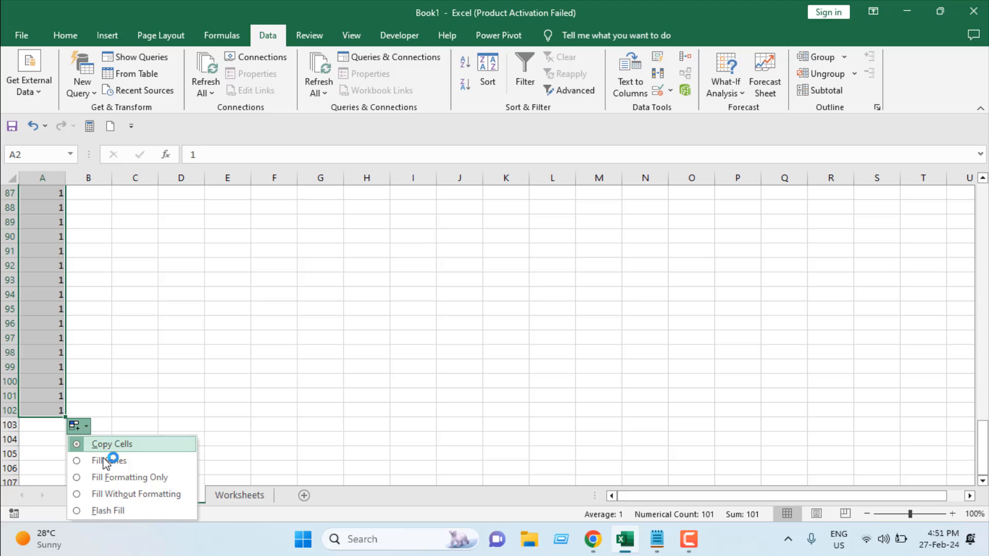
pyautogui.click(109, 461)
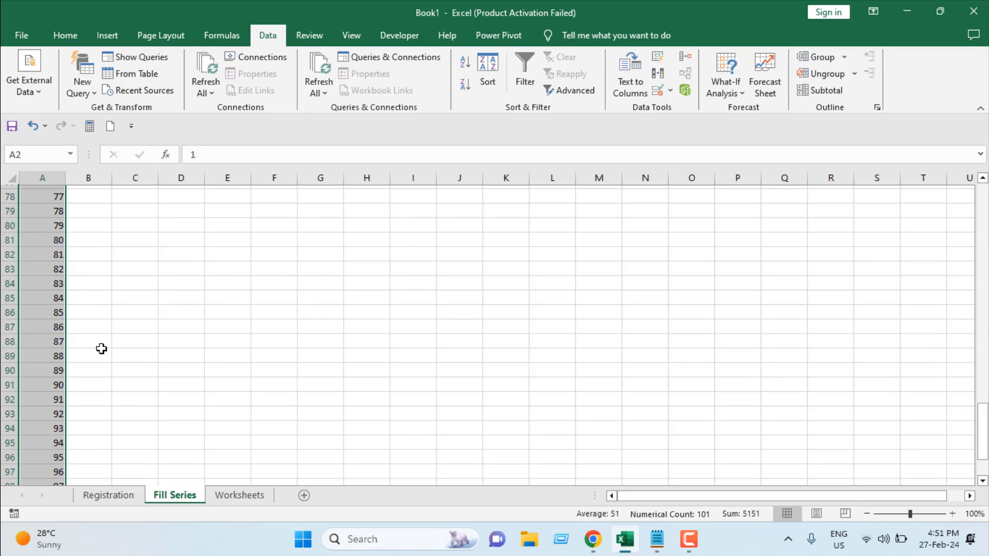
pyautogui.scroll(-3)
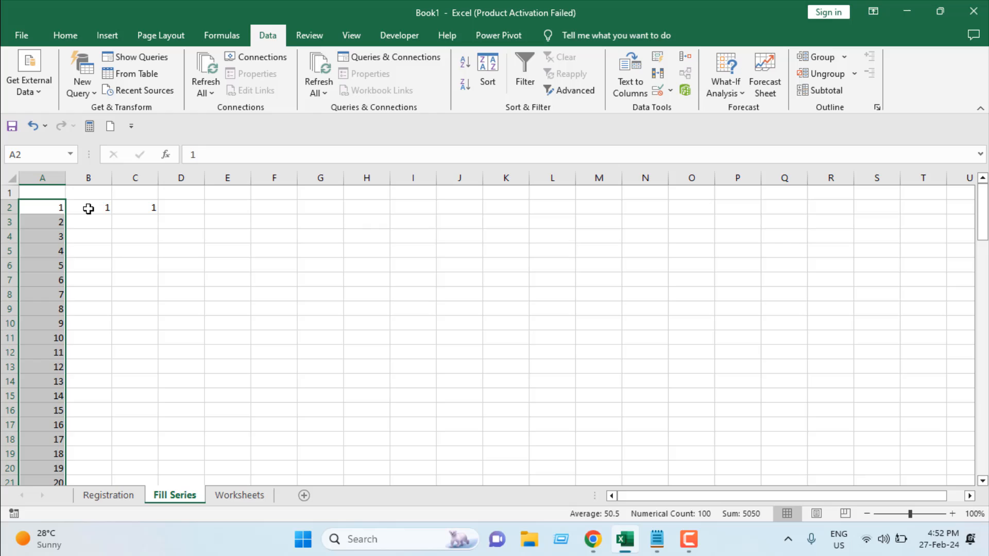
pyautogui.click(88, 207)
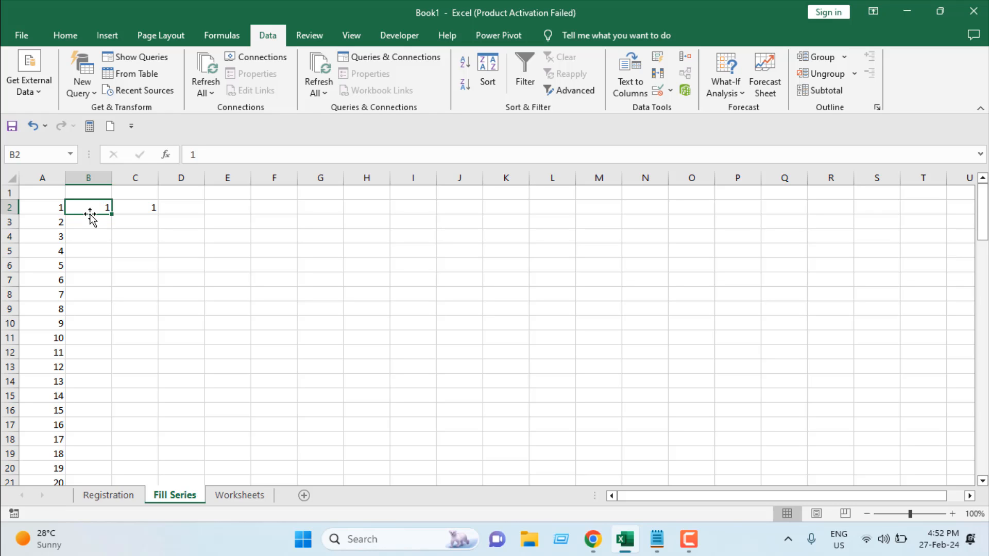
pyautogui.moveTo(131, 240)
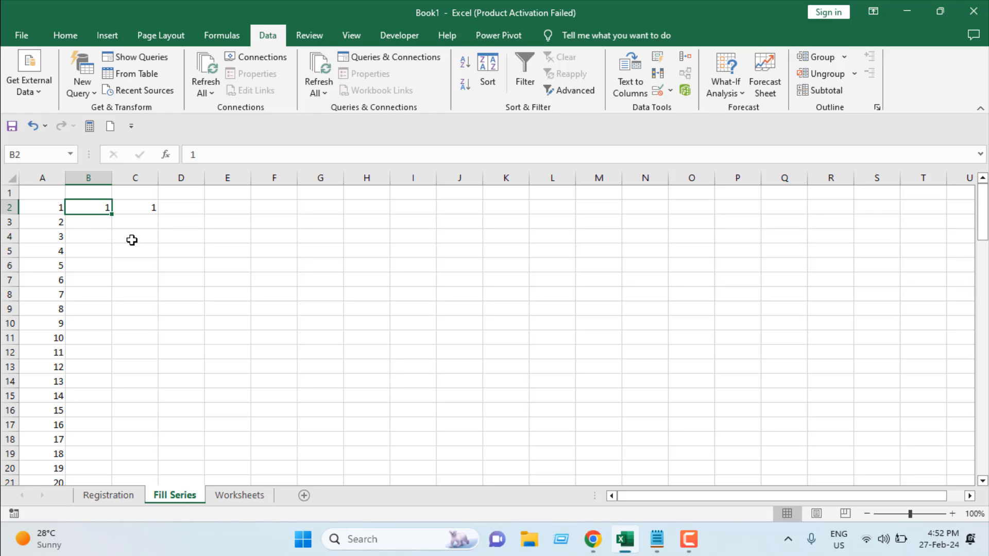
pyautogui.moveTo(113, 216)
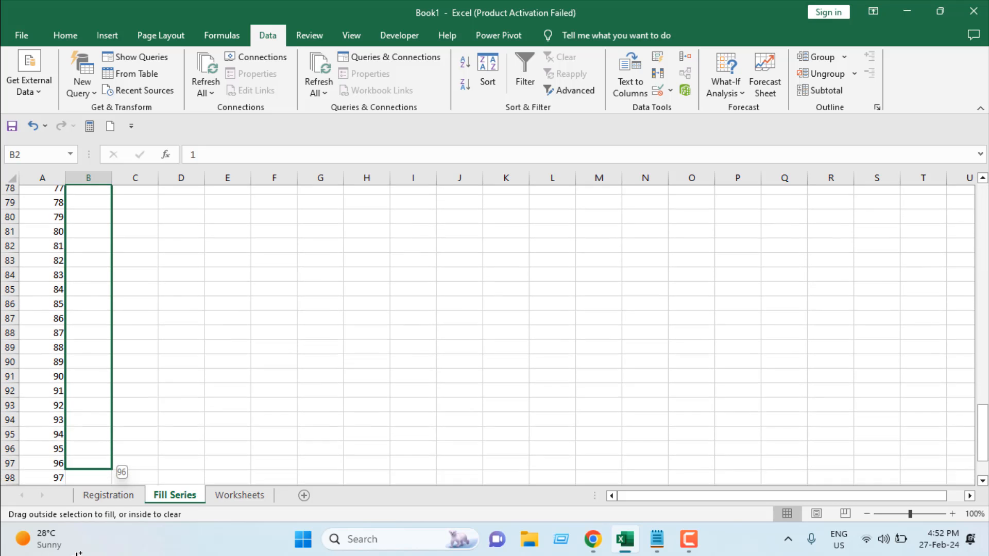
# - Extend B2's value 1 down column B, then select C2
pyautogui.moveTo(87, 463); pyautogui.dragTo(101, 461)
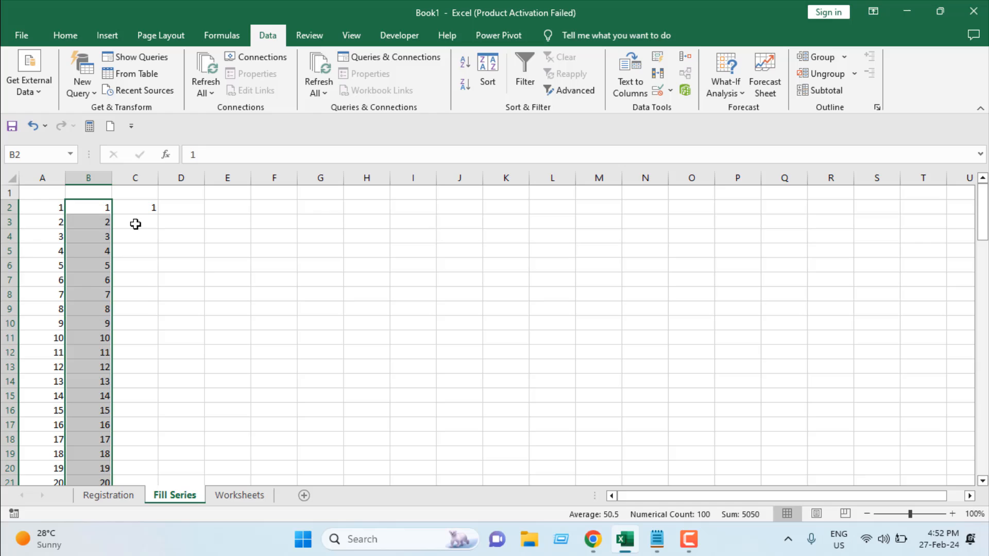
pyautogui.click(135, 207)
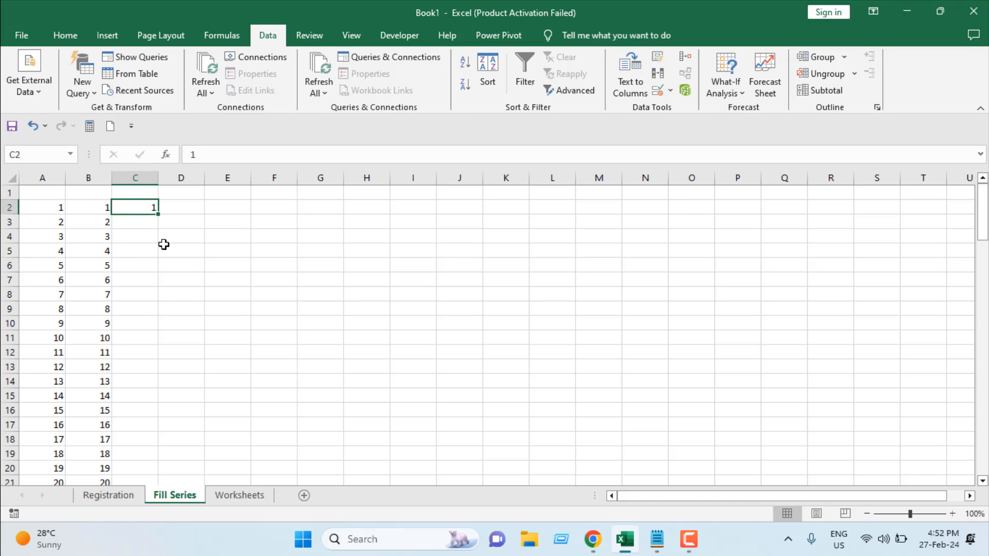
pyautogui.moveTo(138, 204)
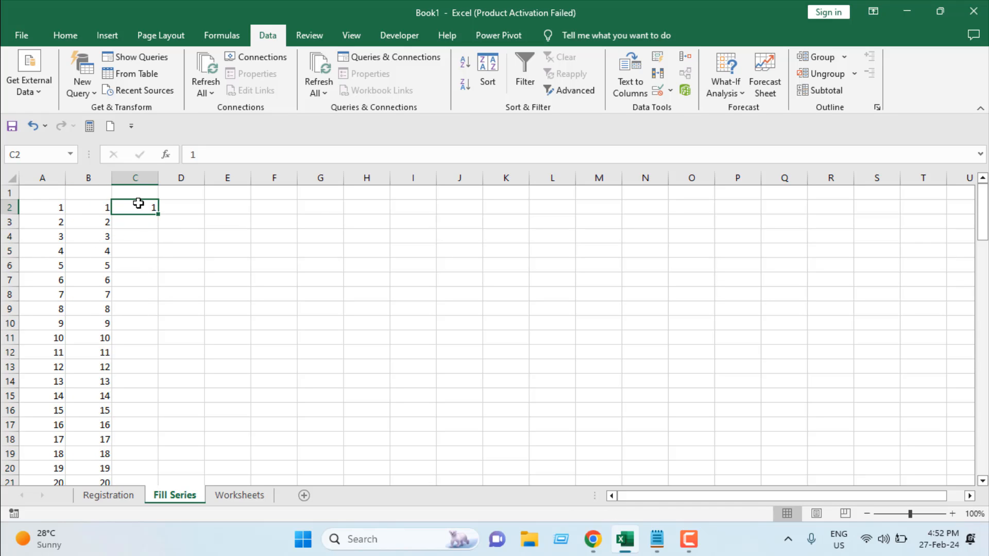
pyautogui.moveTo(142, 240)
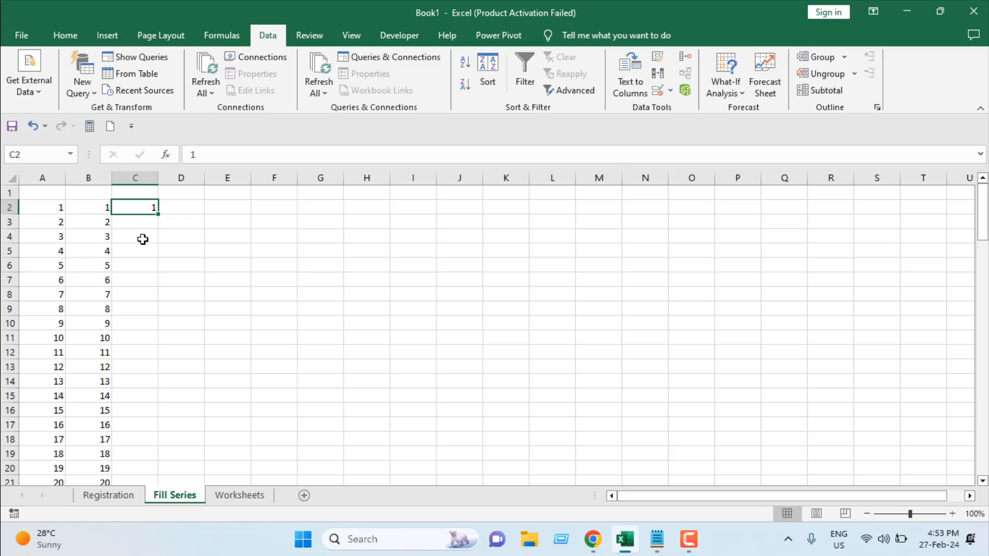
pyautogui.moveTo(144, 209)
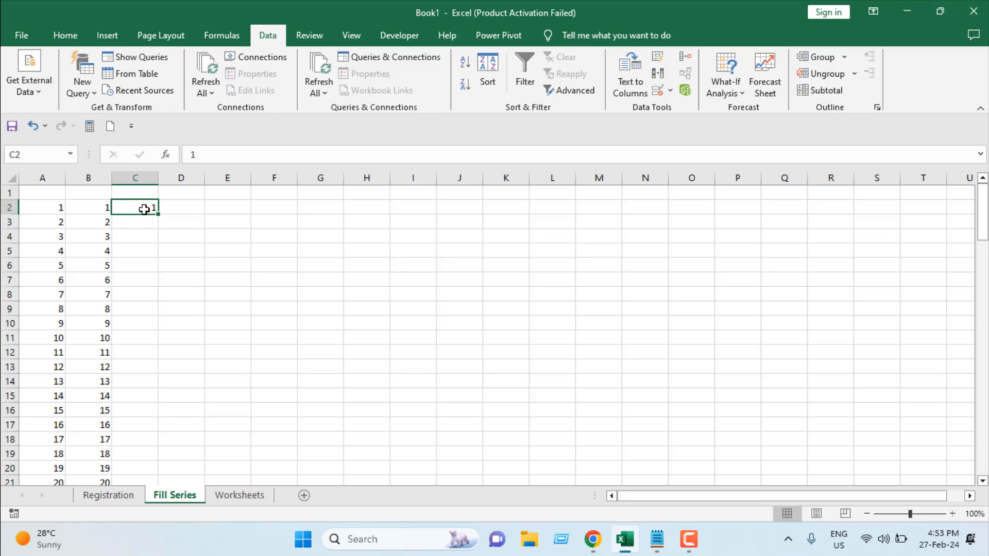
pyautogui.moveTo(129, 77)
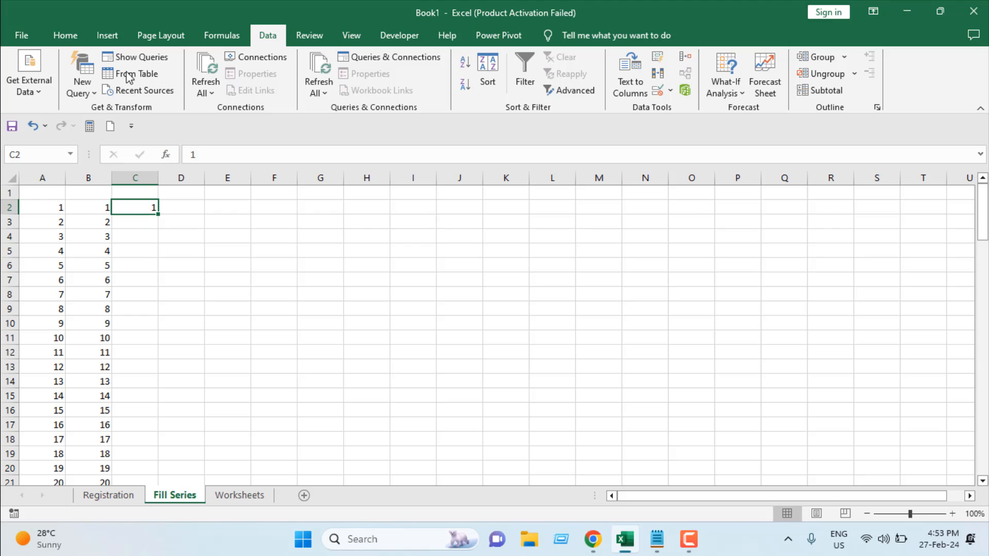
# - Fill C2 down as a column series with stop value 100 via Home > Fill > Series
pyautogui.click(65, 35)
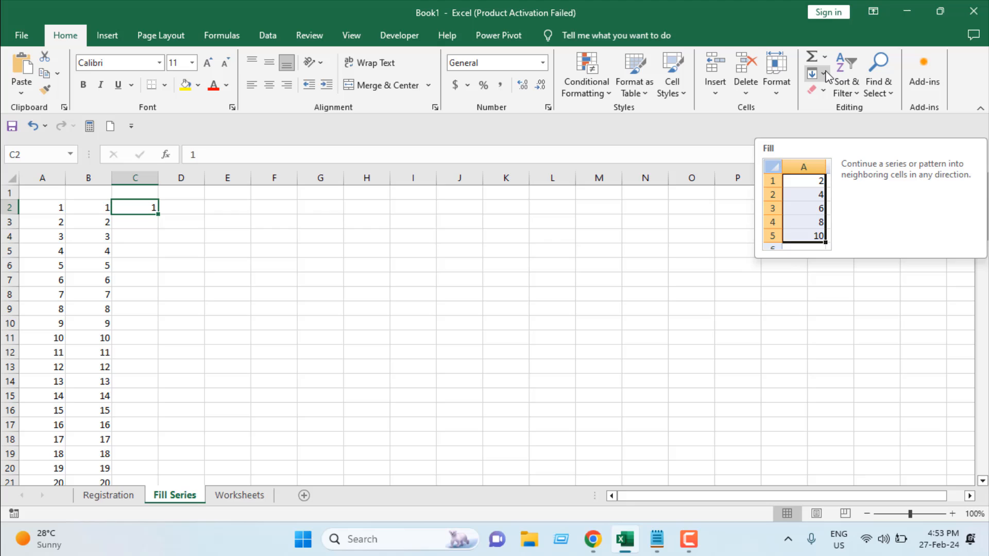
pyautogui.click(815, 73)
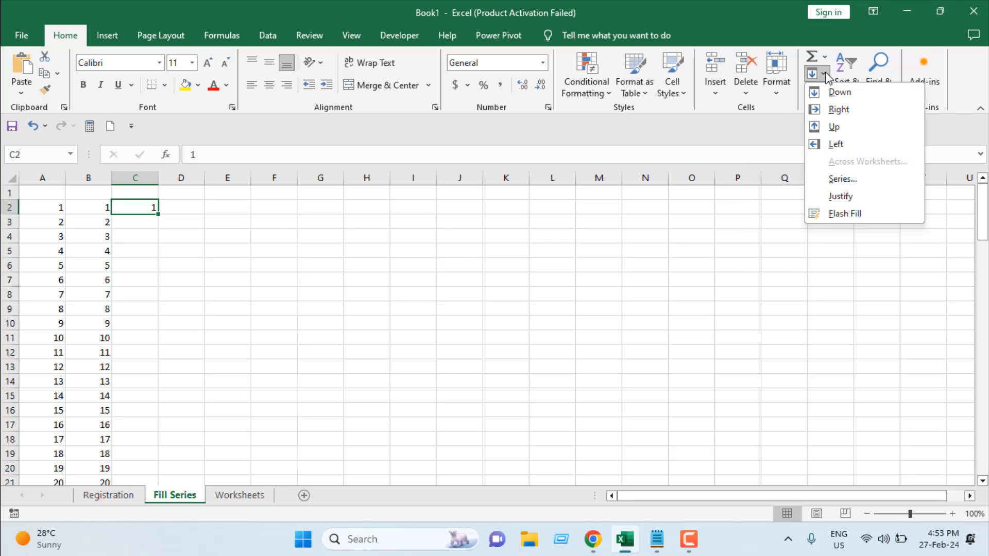
pyautogui.click(842, 180)
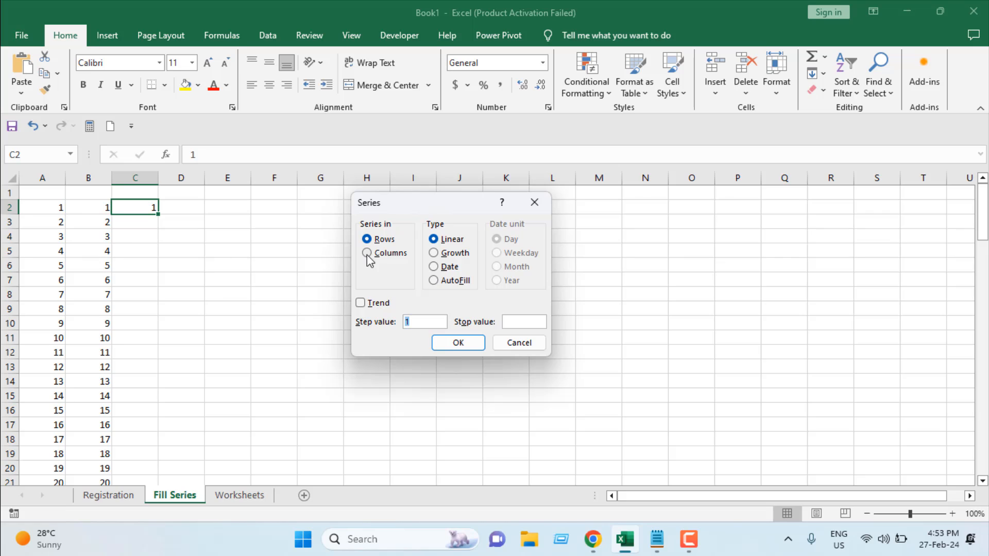
pyautogui.click(367, 252)
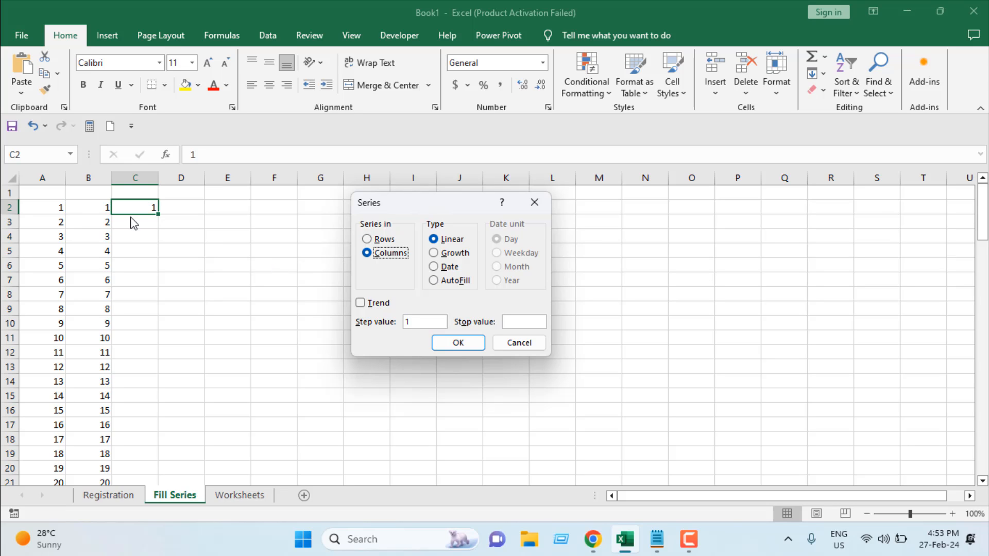
pyautogui.moveTo(151, 292)
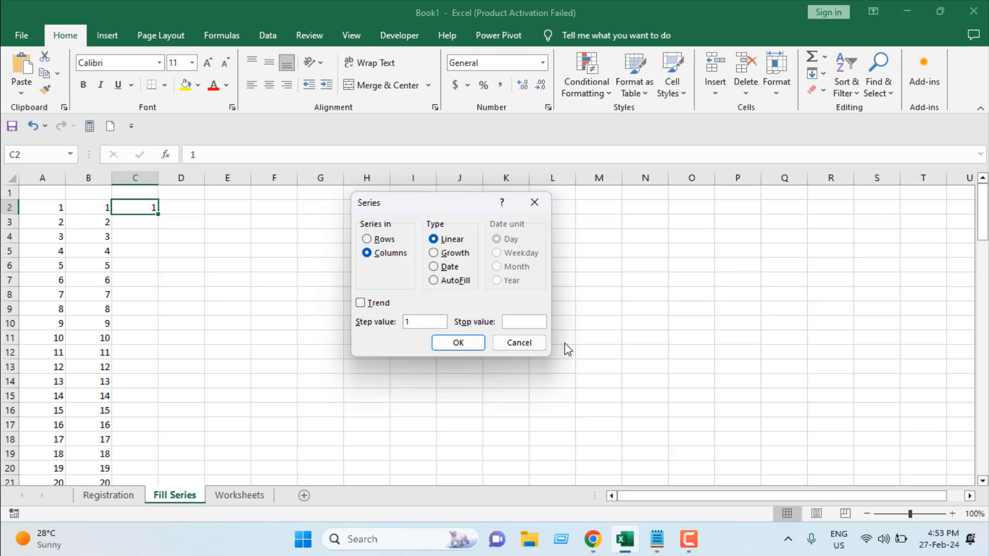
pyautogui.write('100')
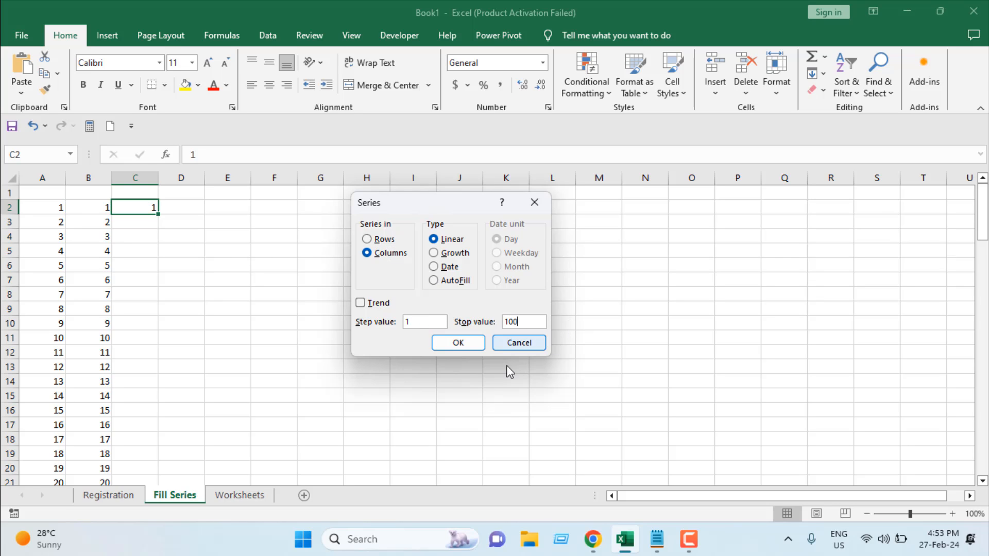
pyautogui.click(519, 342)
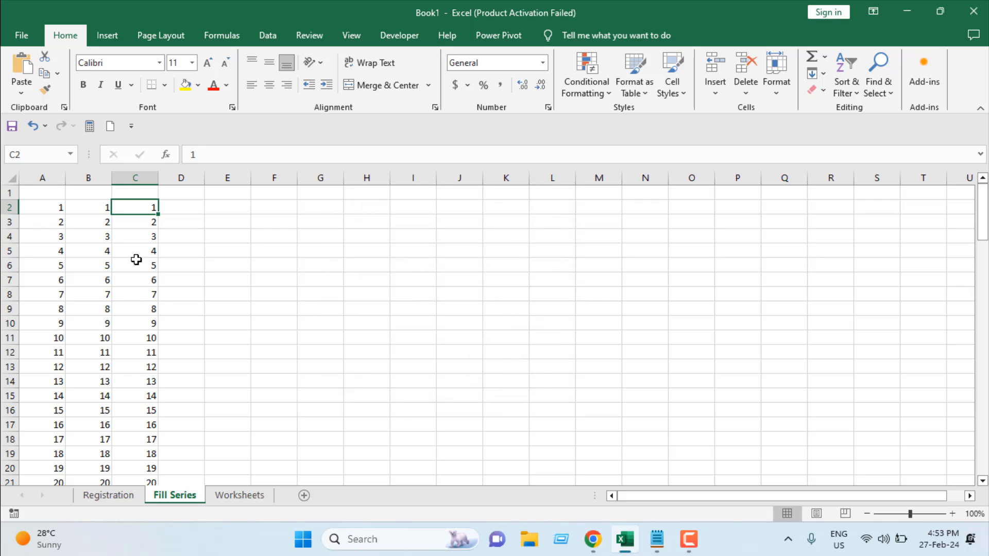
pyautogui.scroll(-3)
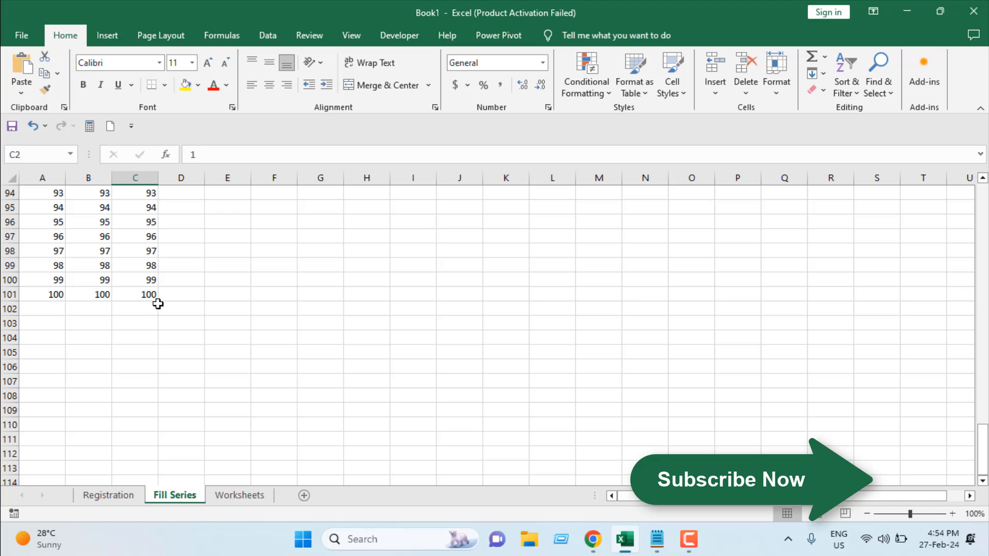
pyautogui.scroll(3)
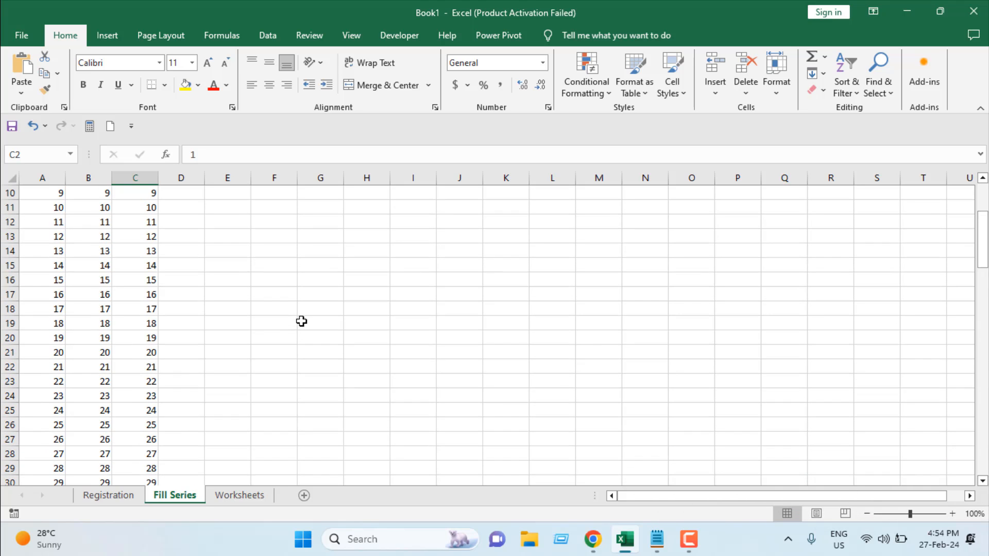
# - Enter 1 in F2 and fill a column series down to stop value 50000
pyautogui.click(273, 206)
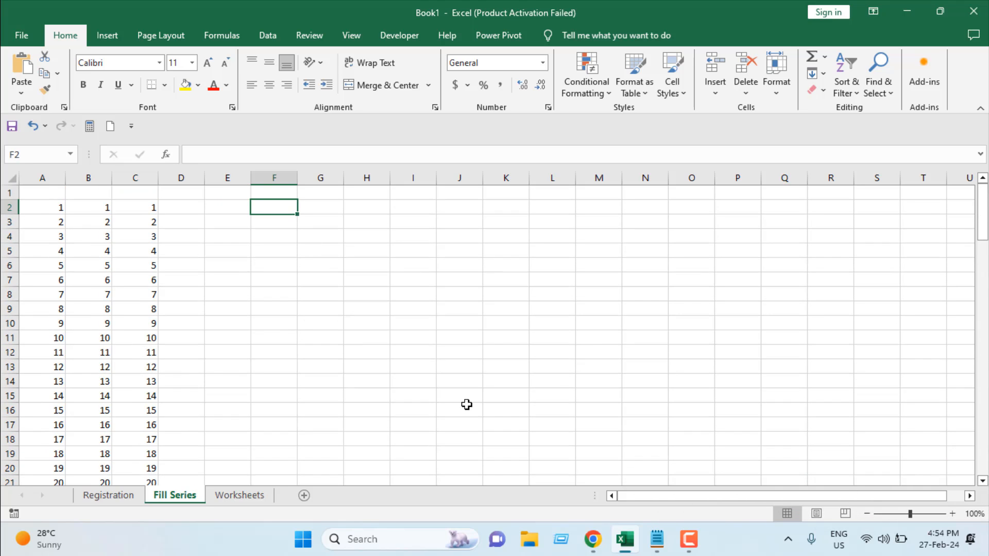
pyautogui.write('1')
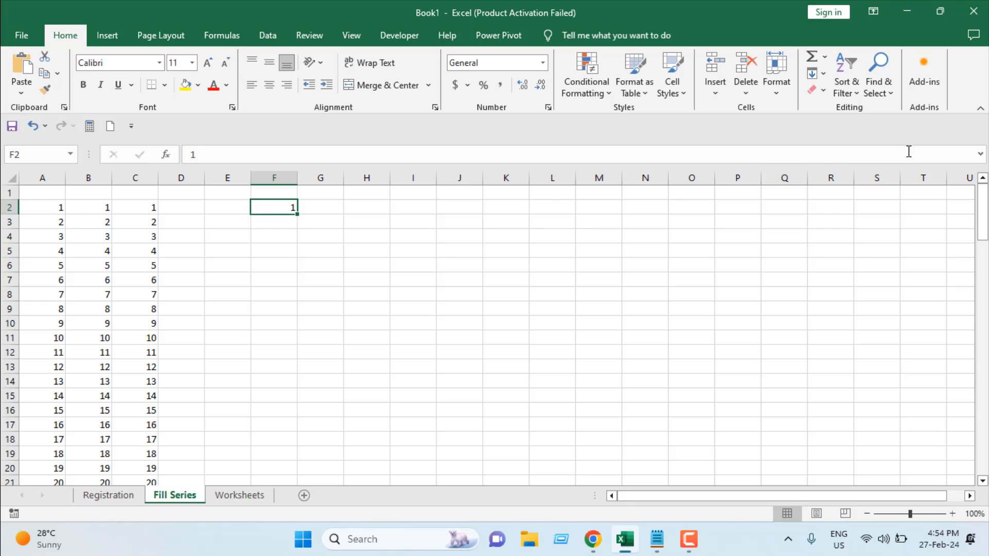
pyautogui.click(815, 74)
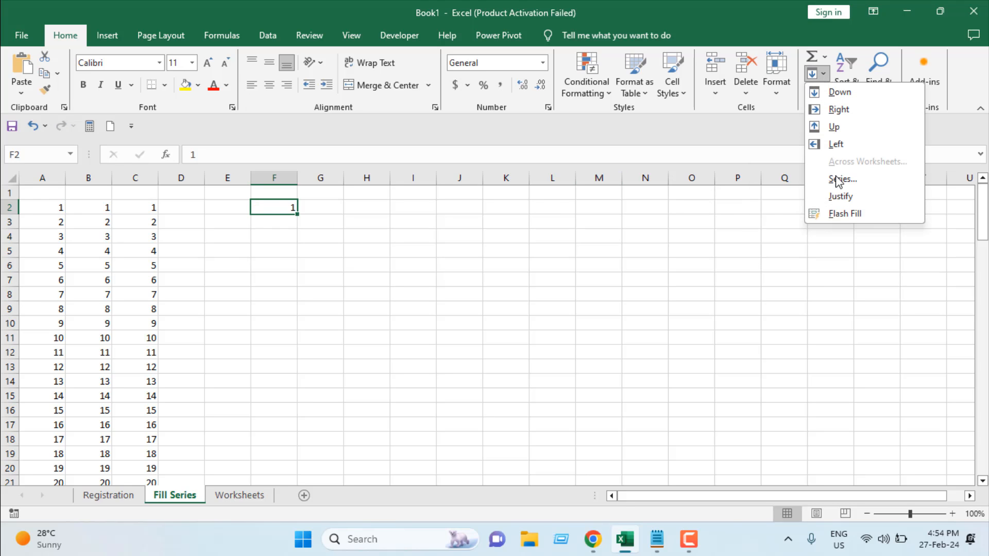
pyautogui.click(843, 179)
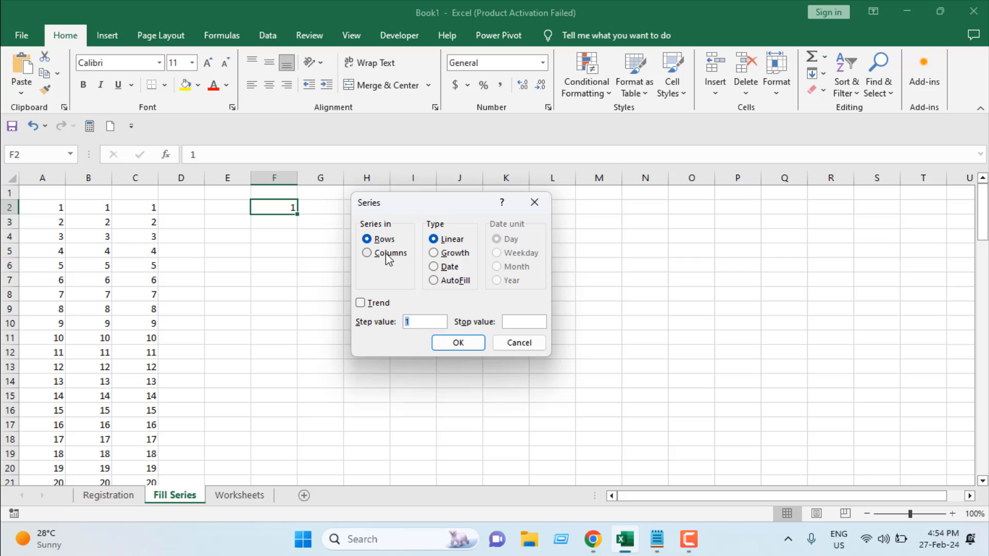
pyautogui.click(368, 253)
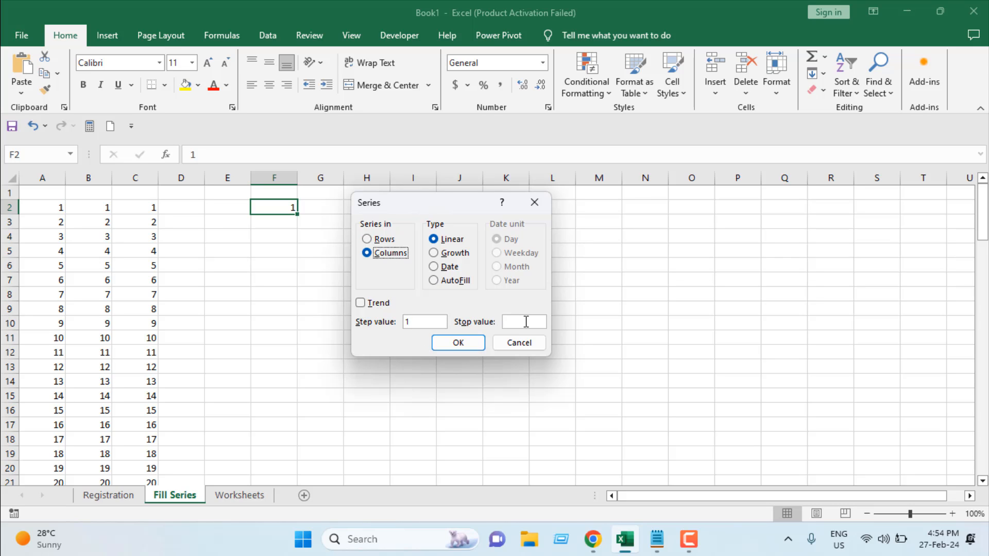
pyautogui.write('50000')
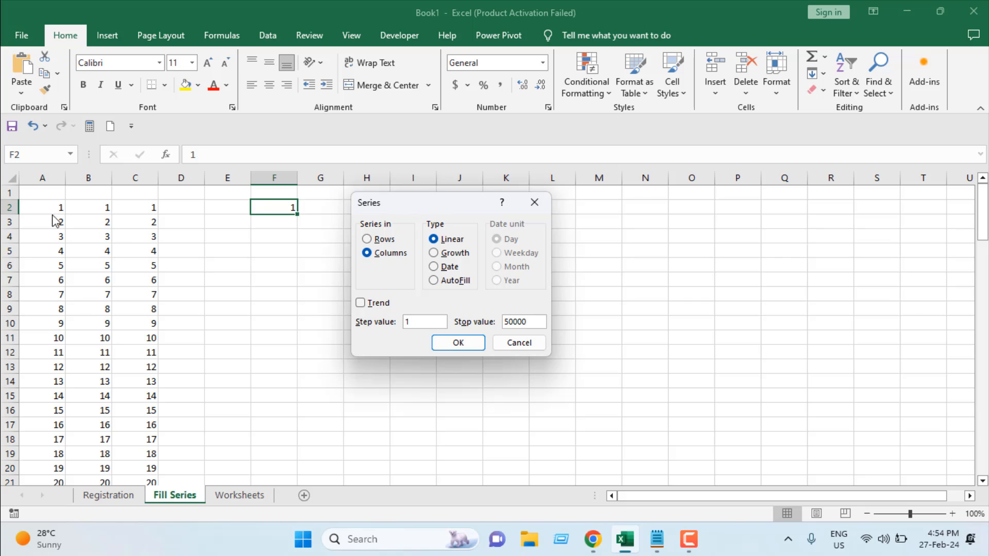
pyautogui.moveTo(69, 224)
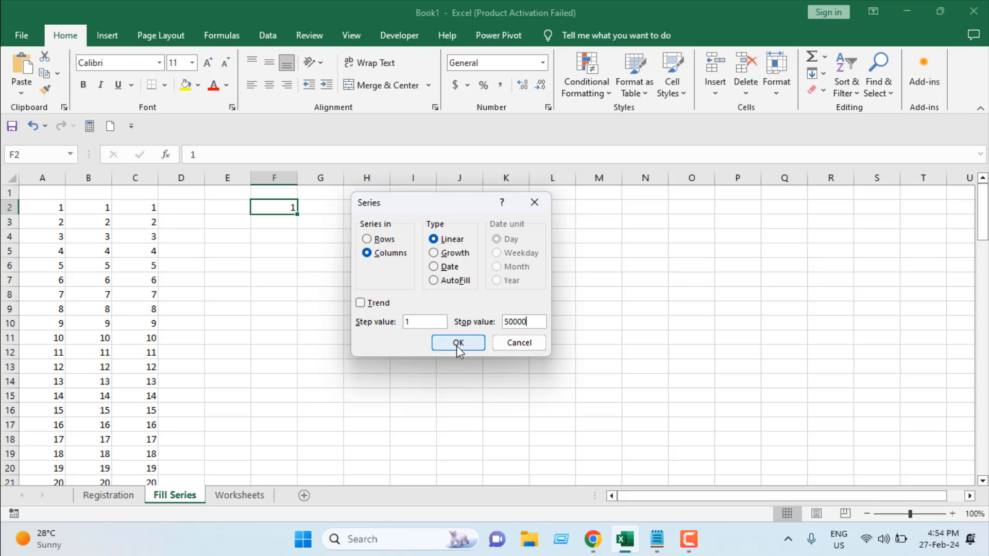
pyautogui.click(458, 342)
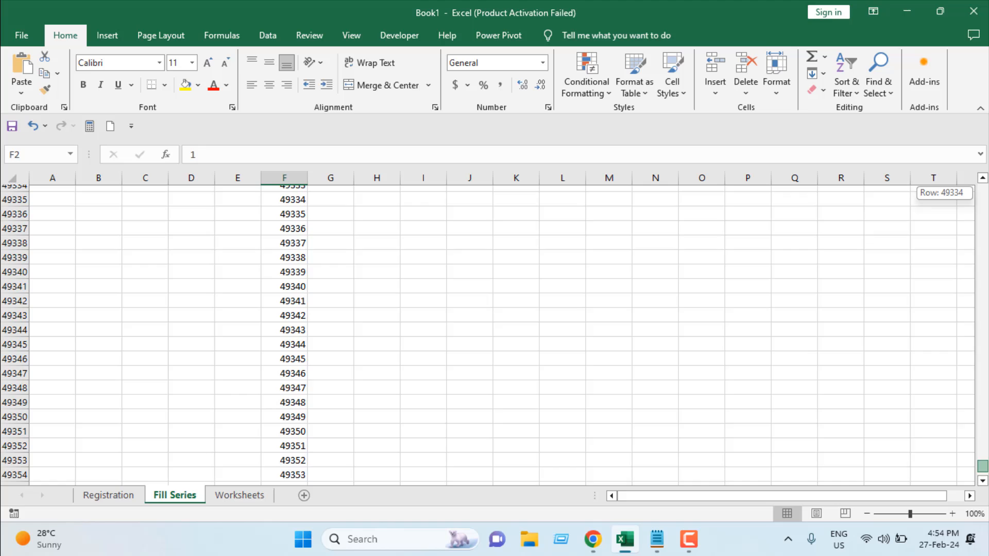
pyautogui.scroll(-3)
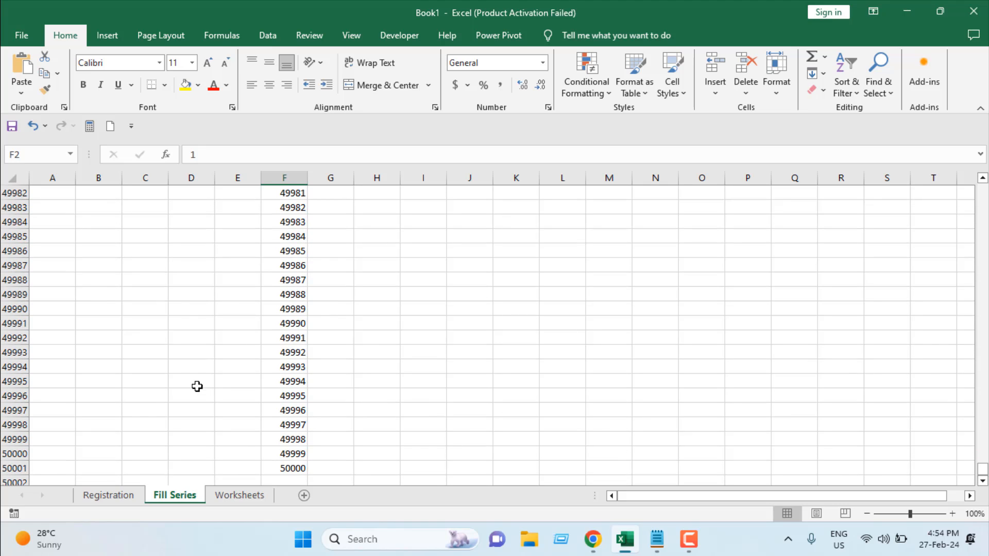